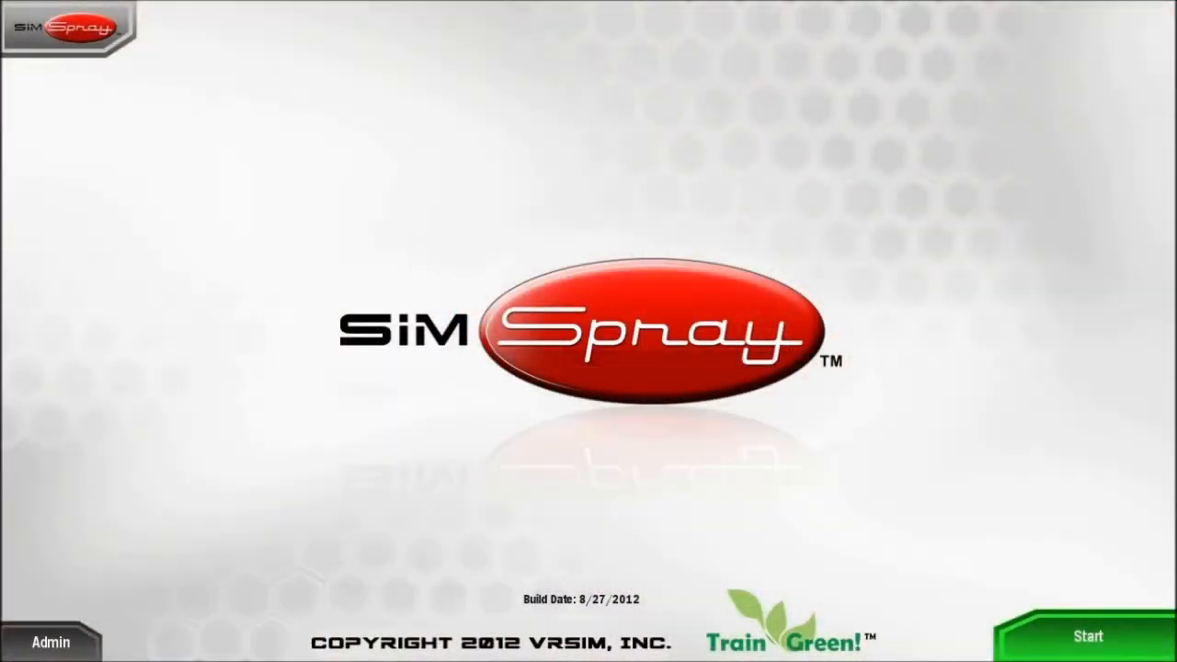
Begin a new spraying session from the splash screen.
left_click(1089, 636)
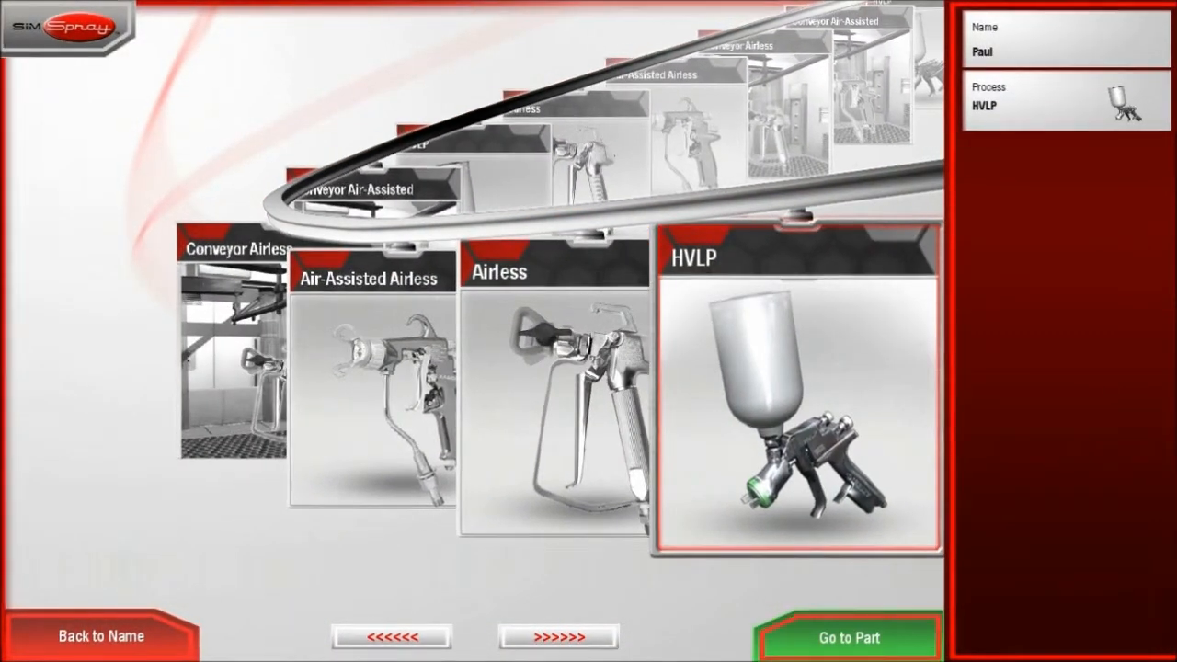
Confirm HVLP, choose Car Door as the part and Car Door Easy project, reaching colour choice.
left_click(850, 636)
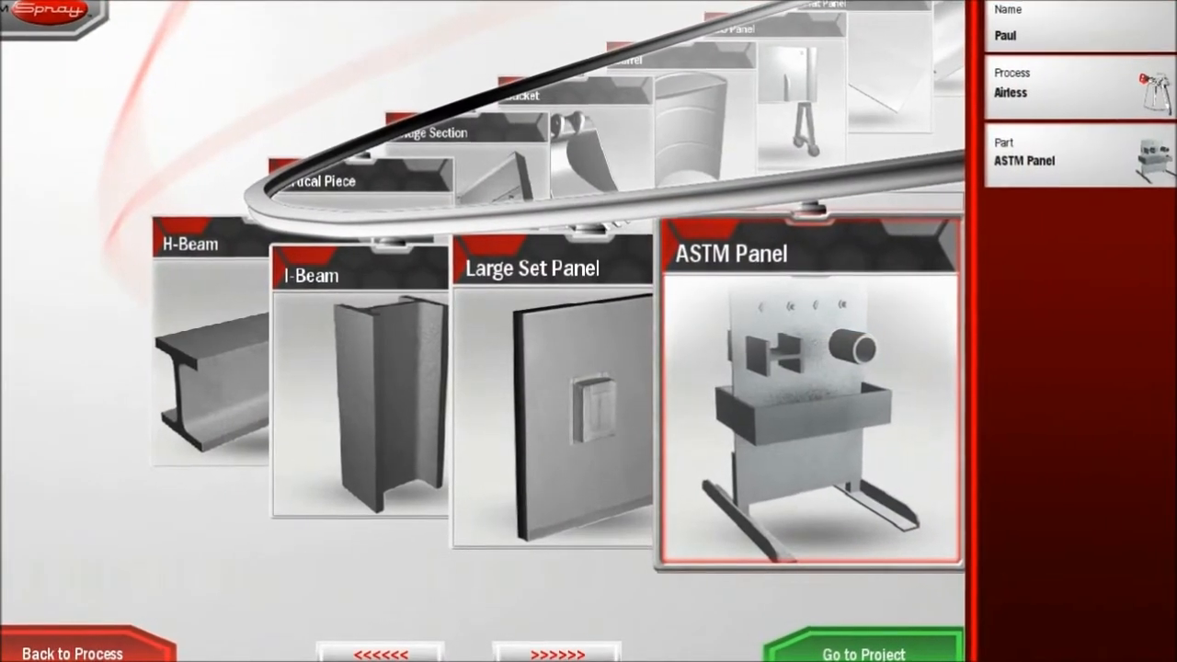
left_click(550, 405)
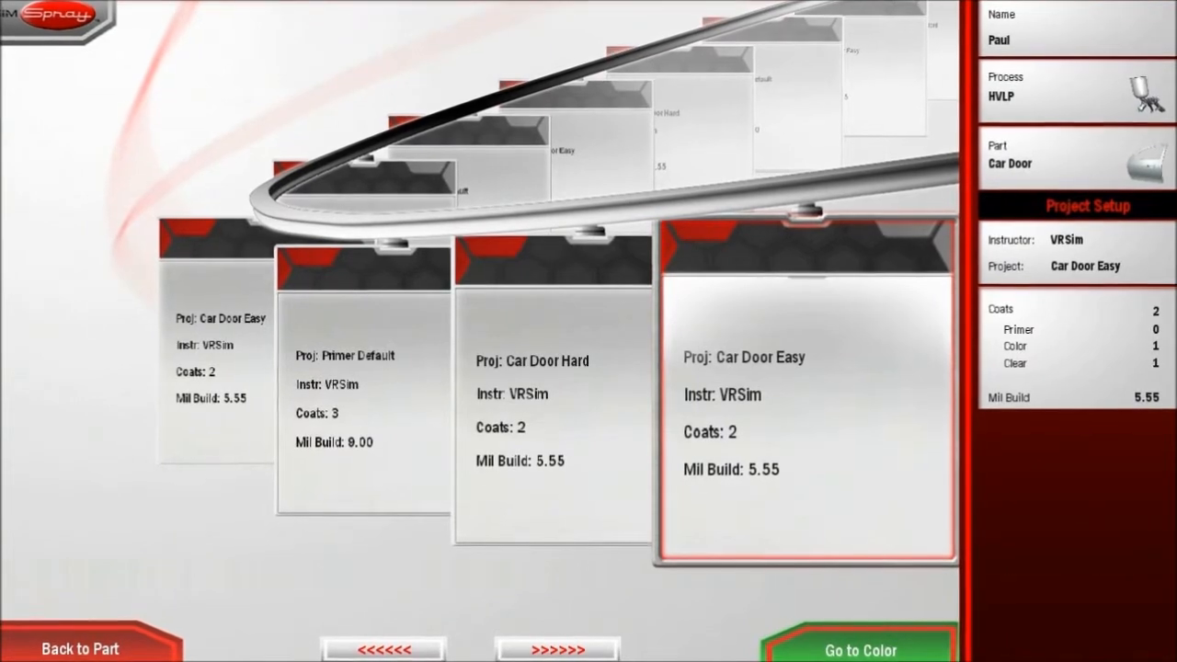
left_click(859, 651)
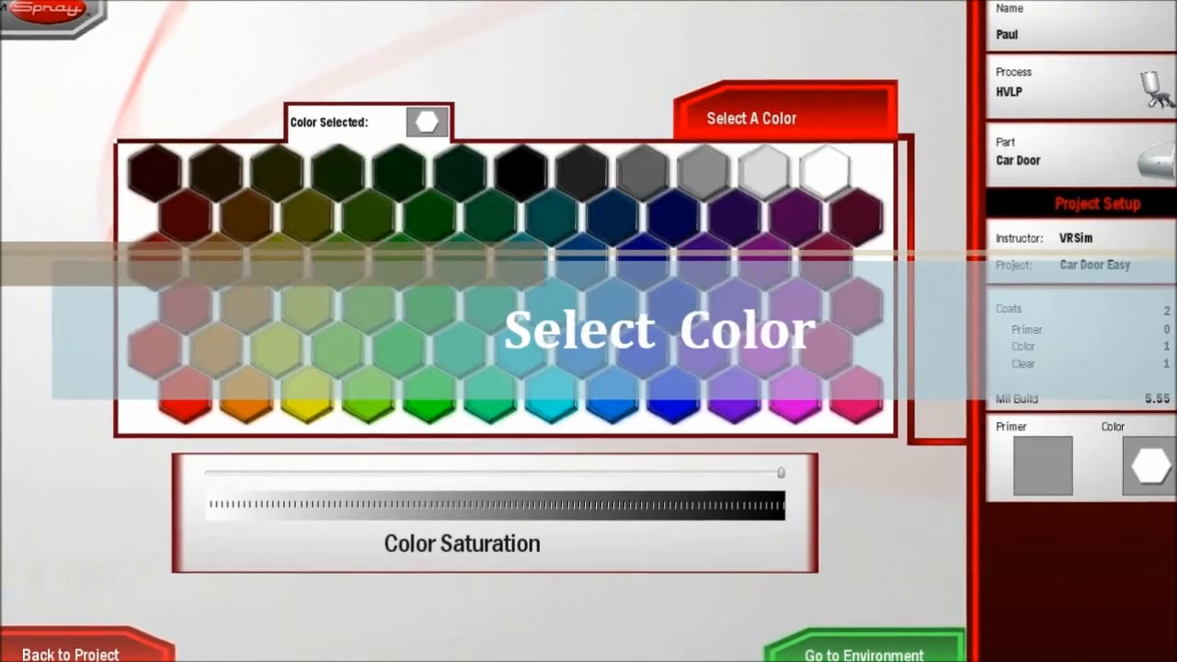
Choose a red swatch as the paint colour.
left_click(174, 304)
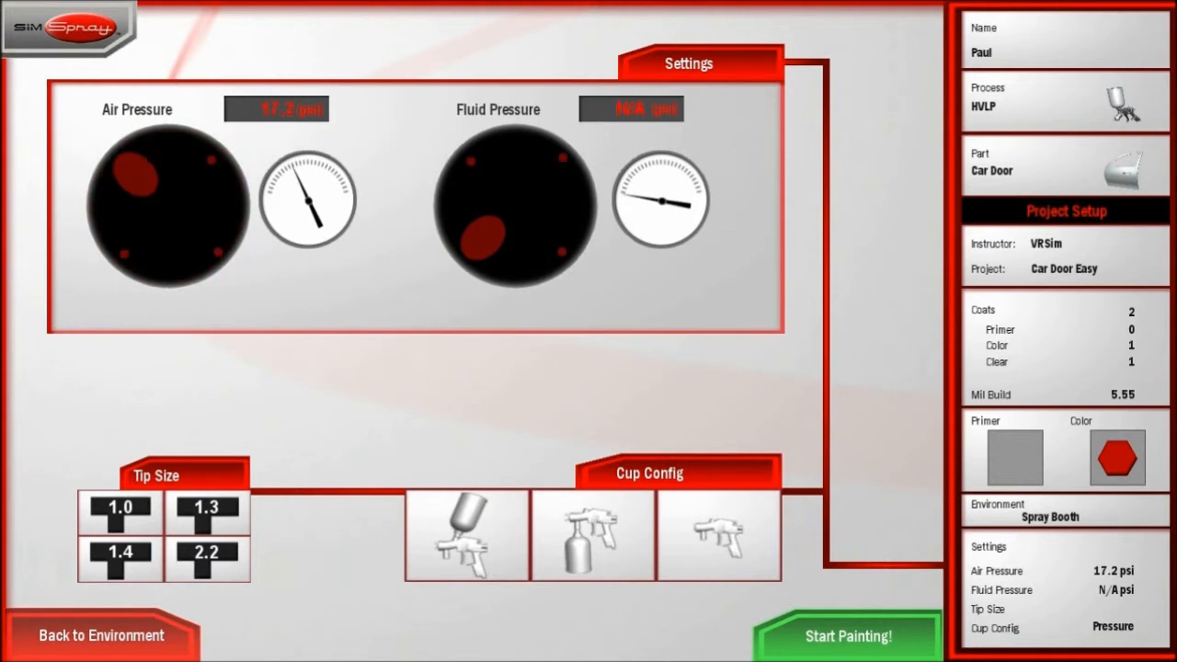
left_click(467, 535)
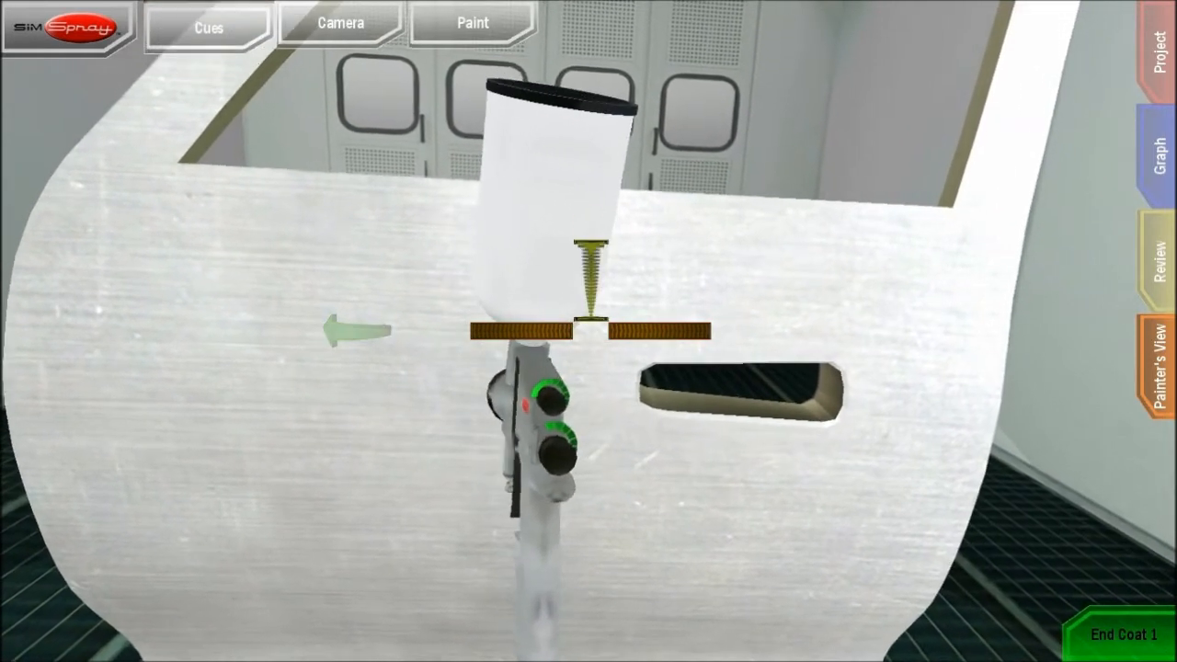
End the first red coat to see its review score of 77.
left_click(208, 26)
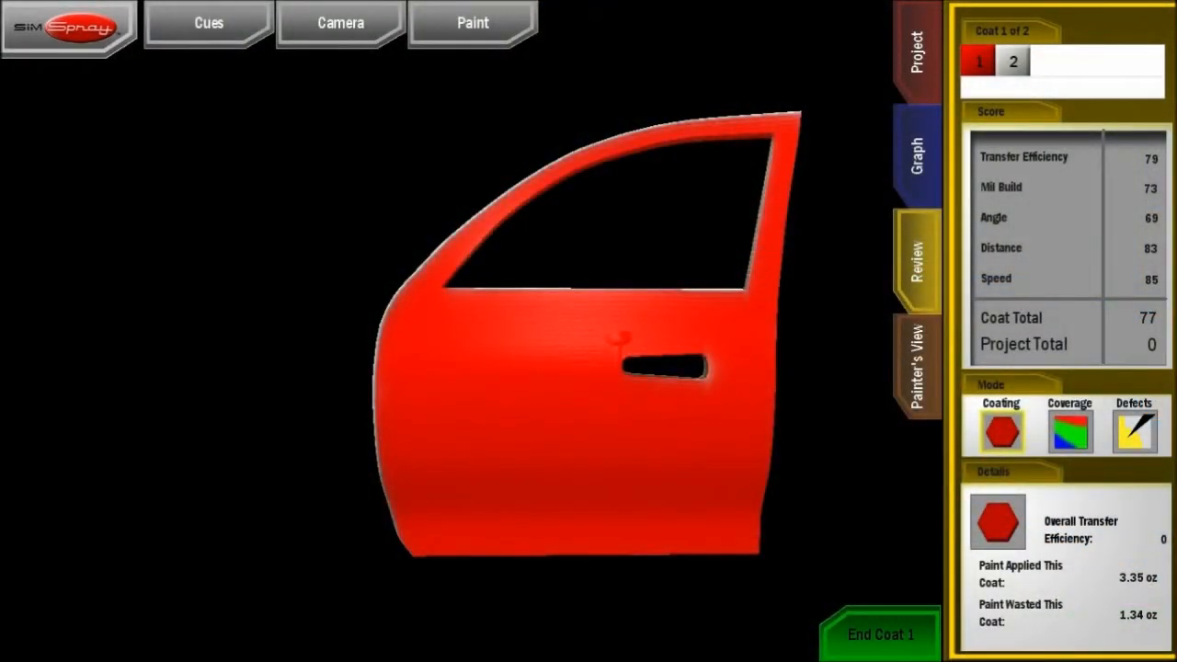
Review the coverage map (66% good, 30% thin, 4% thick) and defect map, then show the spray-pass graph.
left_click(1071, 427)
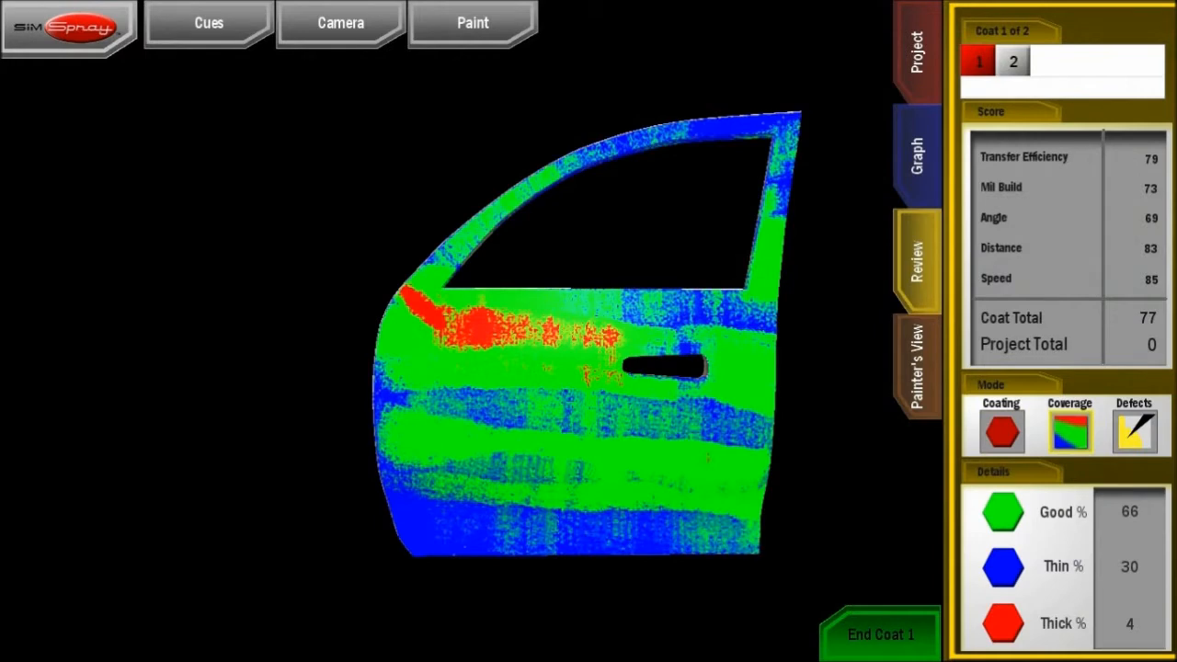
left_click(1071, 426)
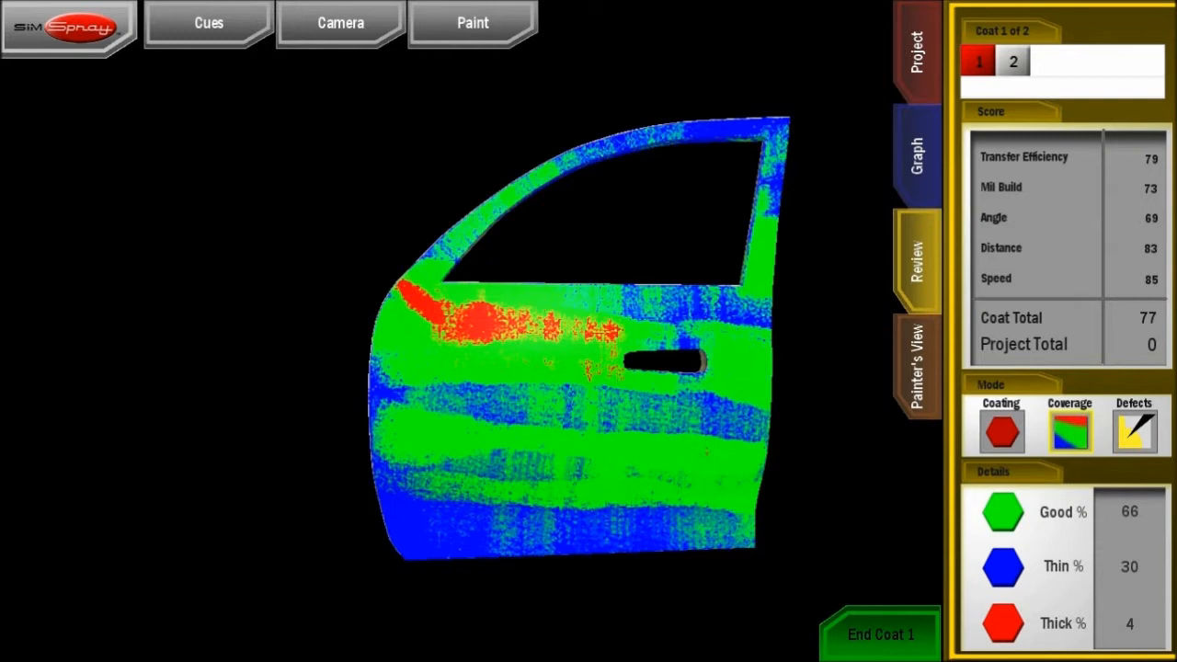
left_click(1133, 426)
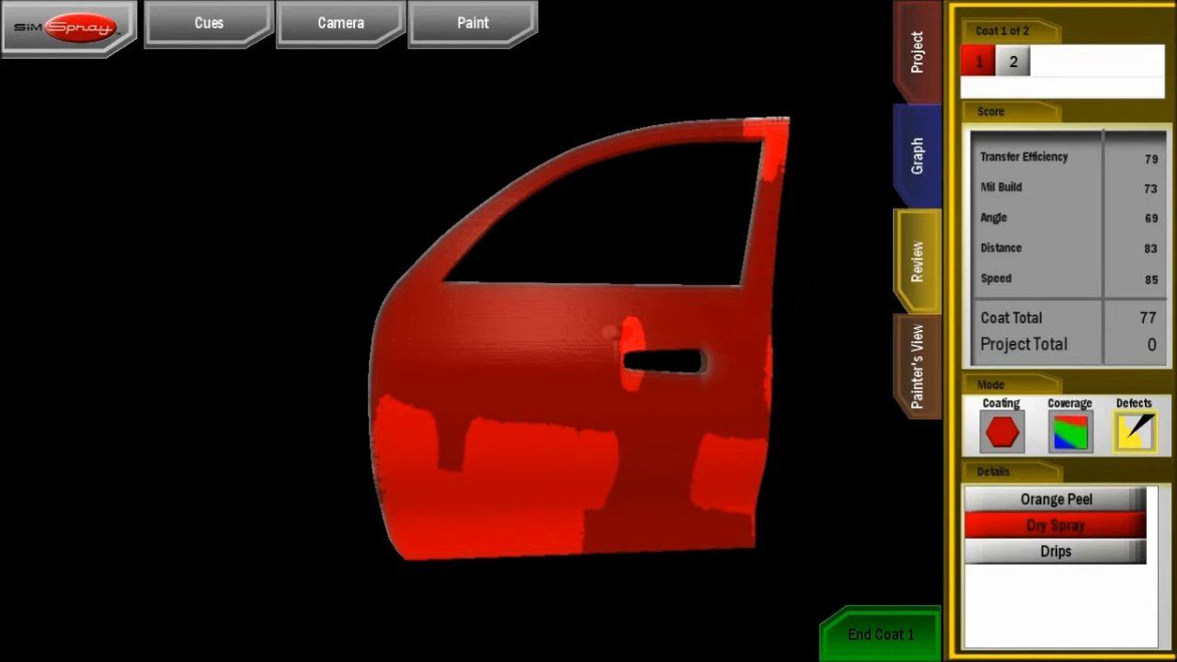
left_click(1055, 552)
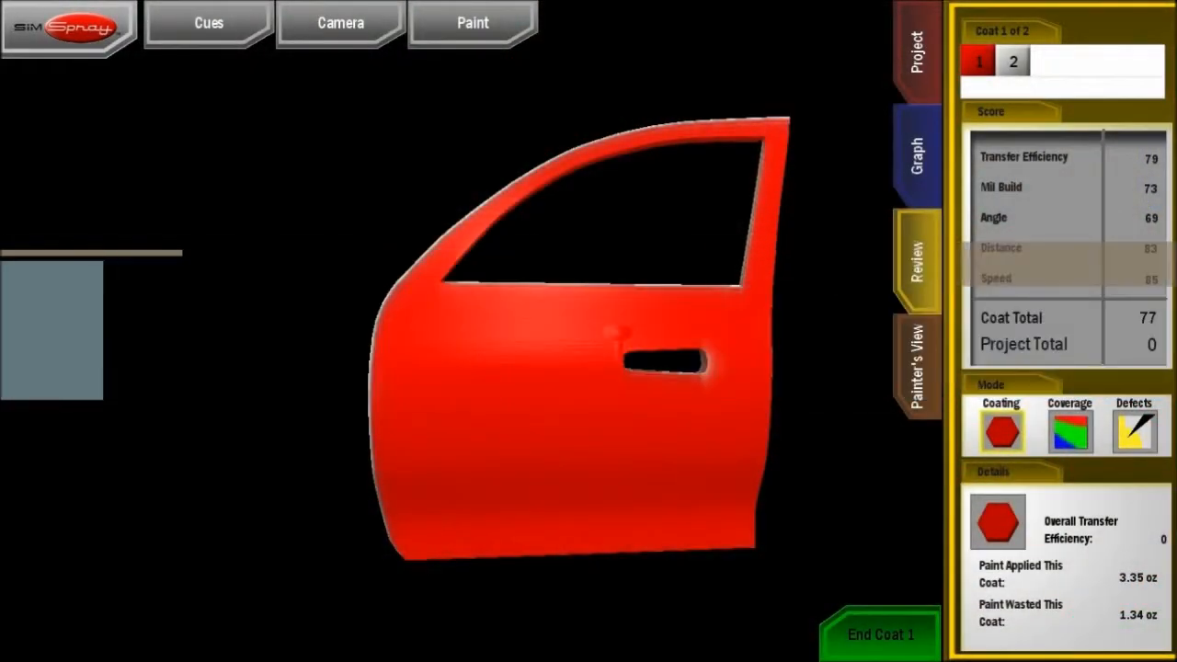
left_click(914, 151)
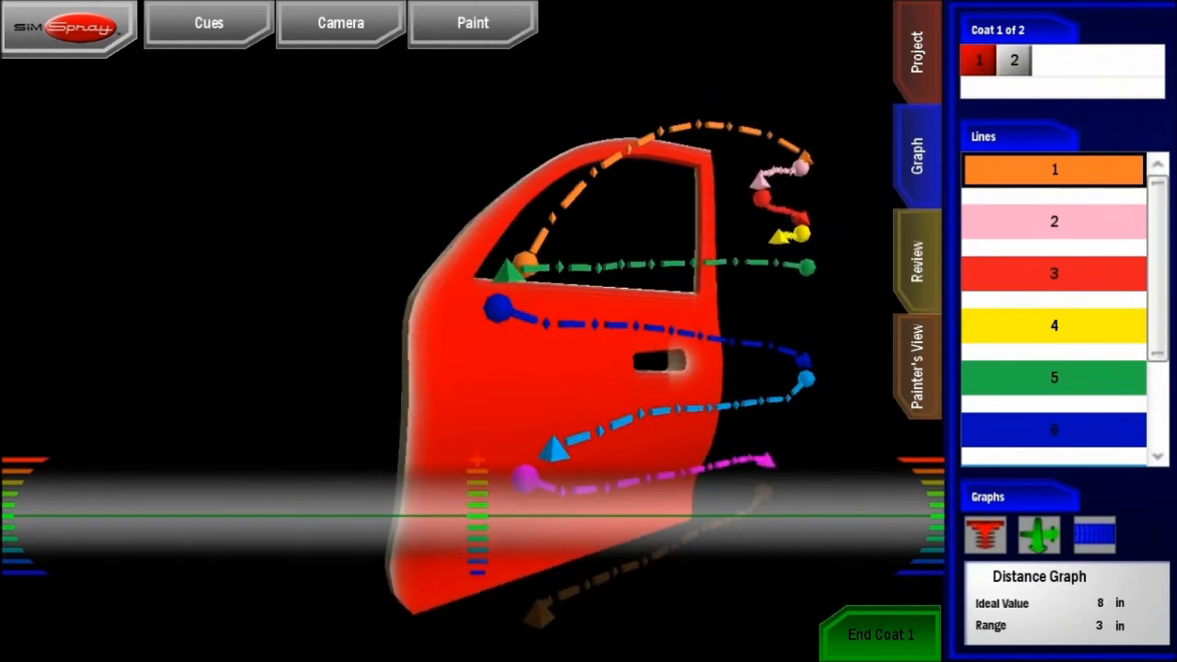
Show the distance graph for pass 5 and bring up the student report scoring 53.9/100.
left_click(1054, 377)
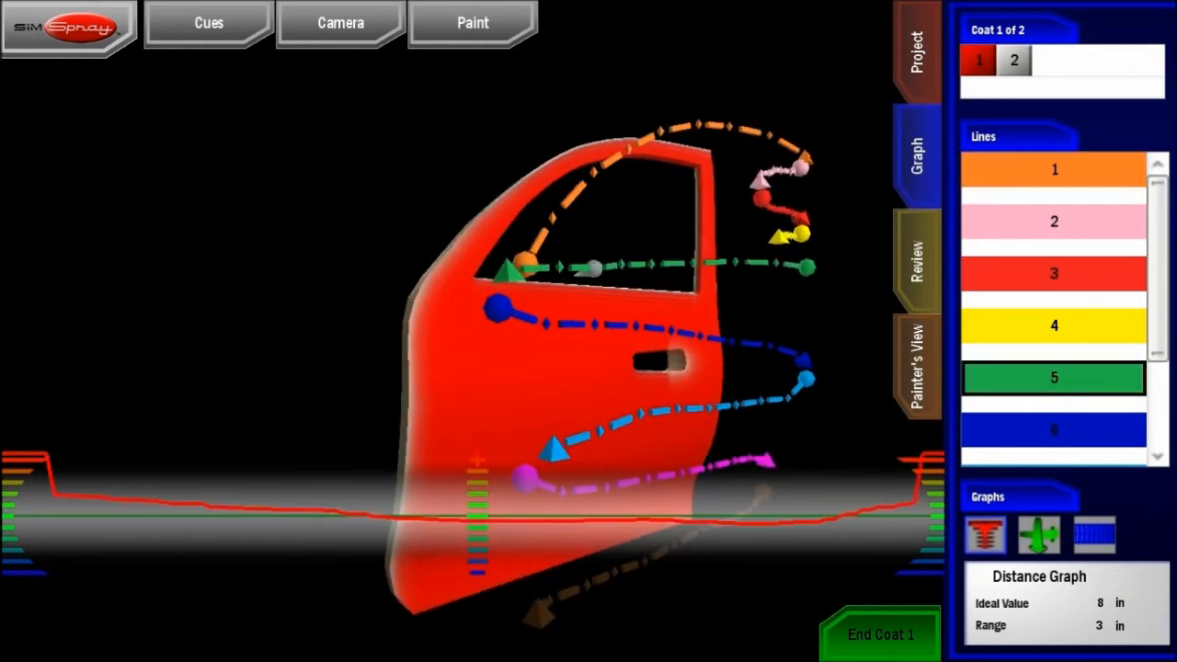
left_click(1038, 533)
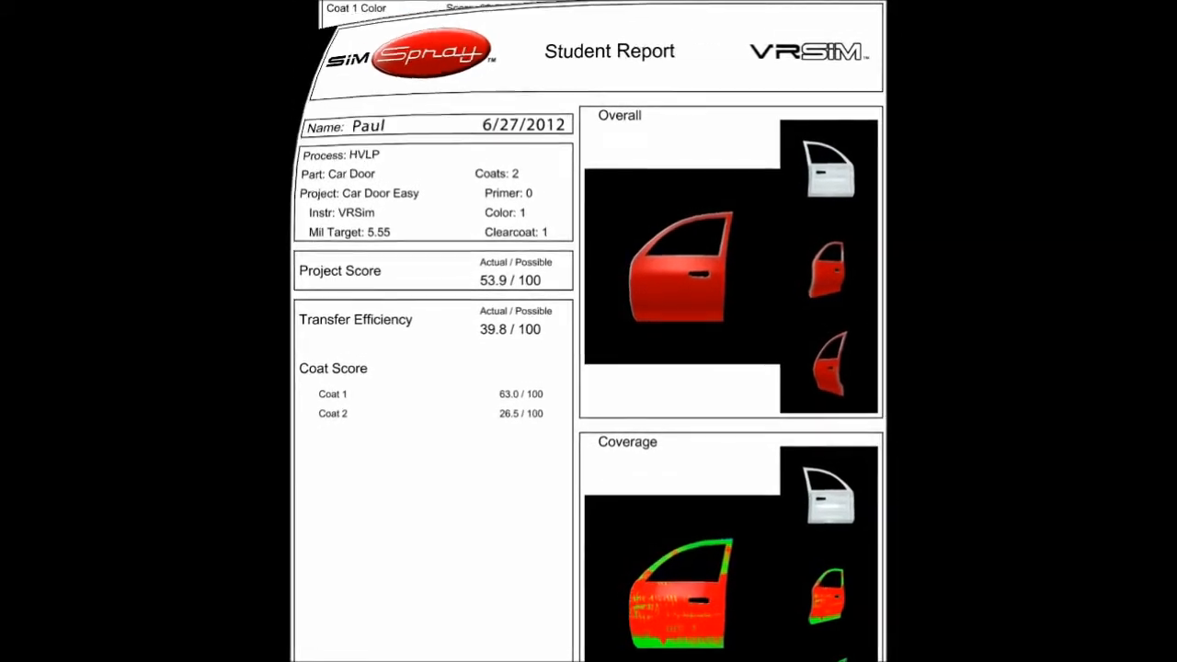
Scroll down through the student report's per-coat scores.
scroll("down", 3)
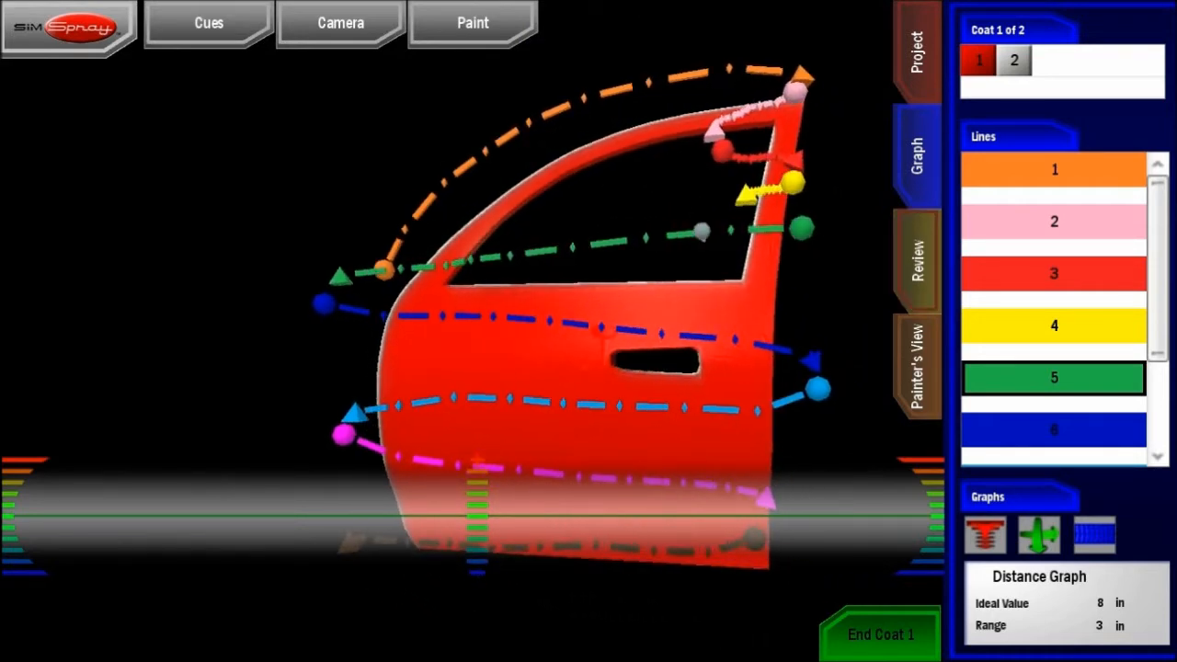
Return to the coat review showing the coverage map: 66% good, 30% thin, 4% thick.
left_click(916, 261)
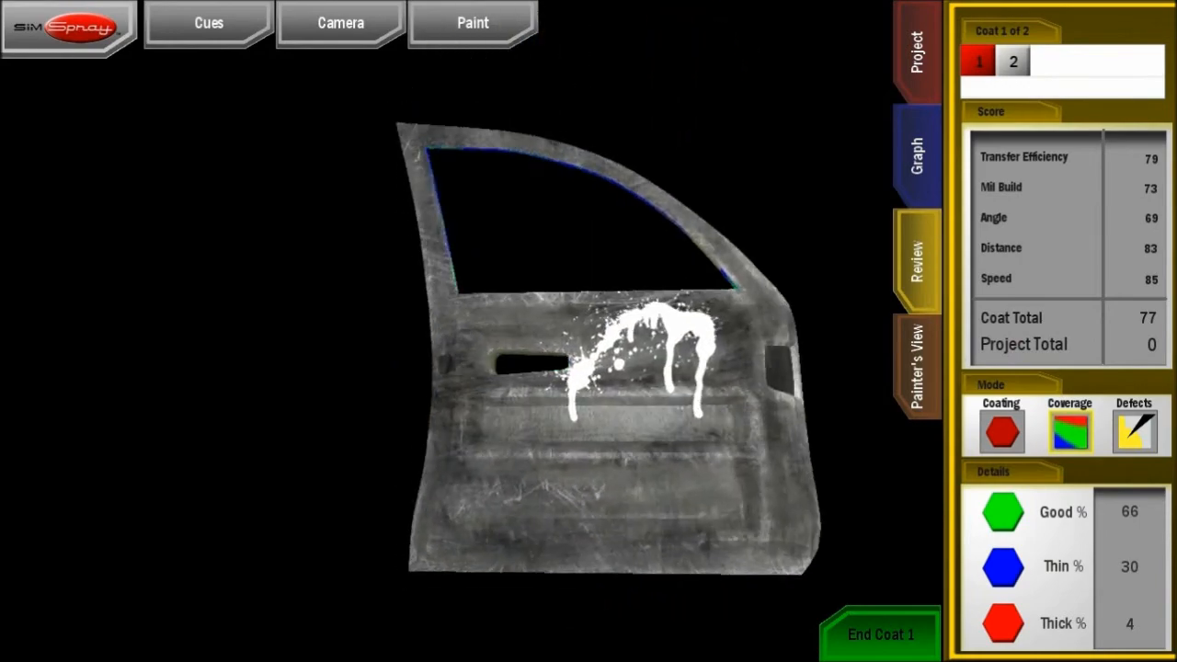
left_click(1070, 431)
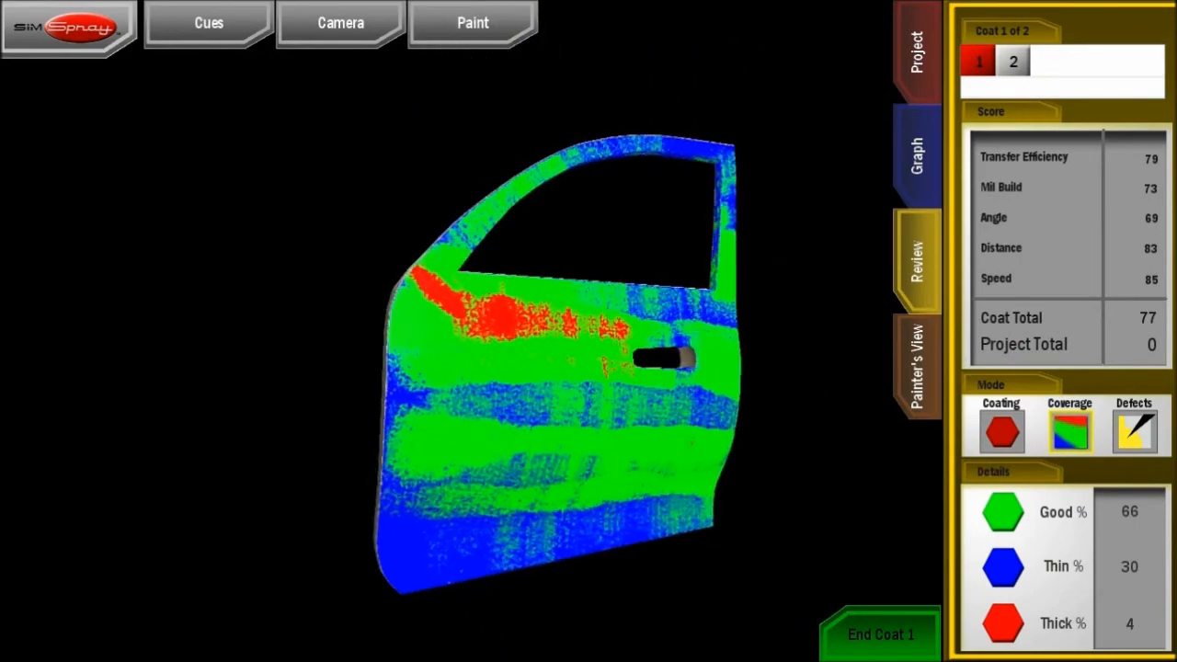